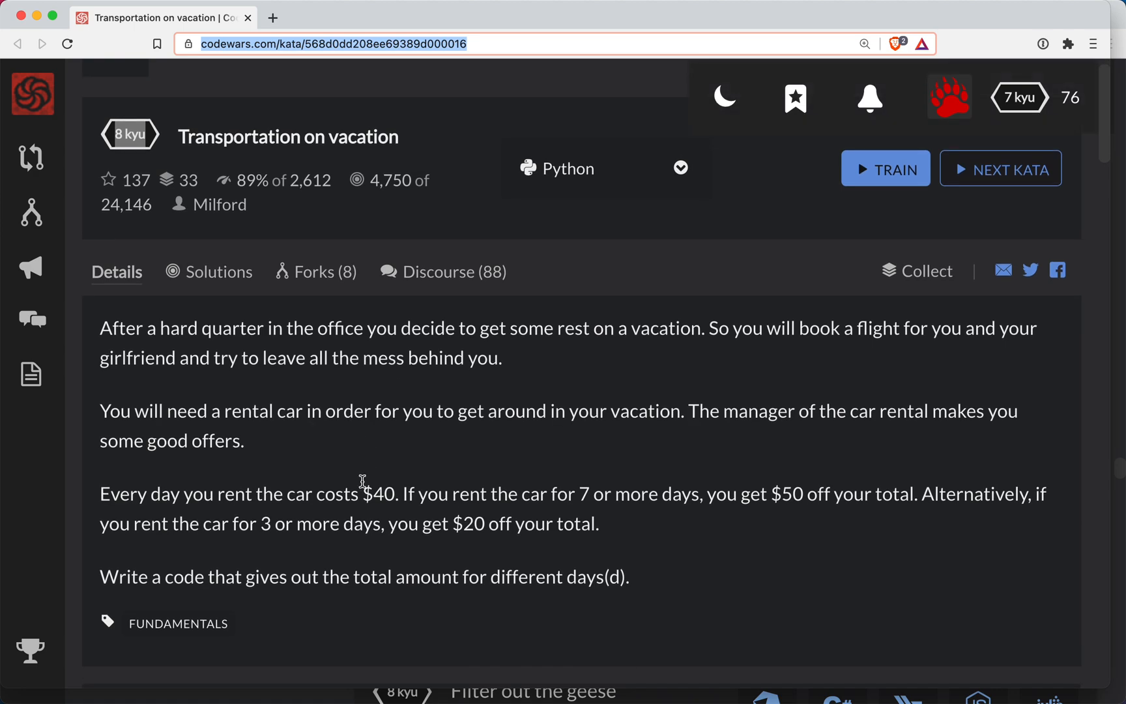
mouse_move(174, 330)
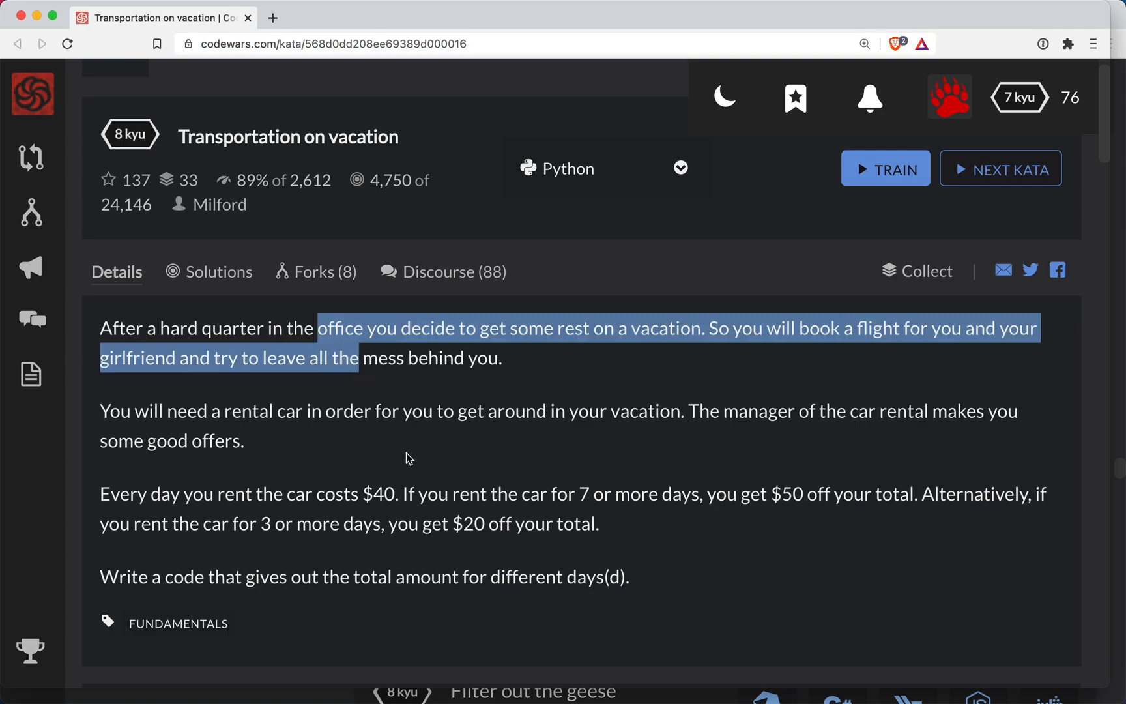
mouse_move(311, 435)
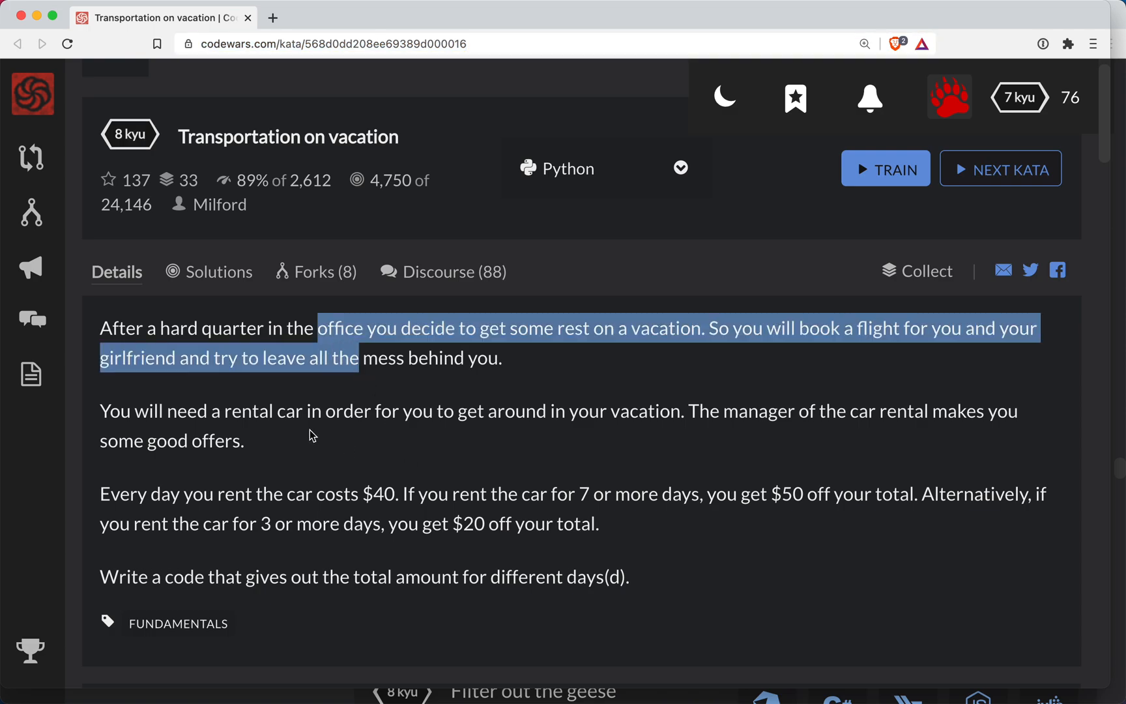
Read the kata description, open the Python trainer, and highlight rental_car_cost's d parameter
scroll("down", 3)
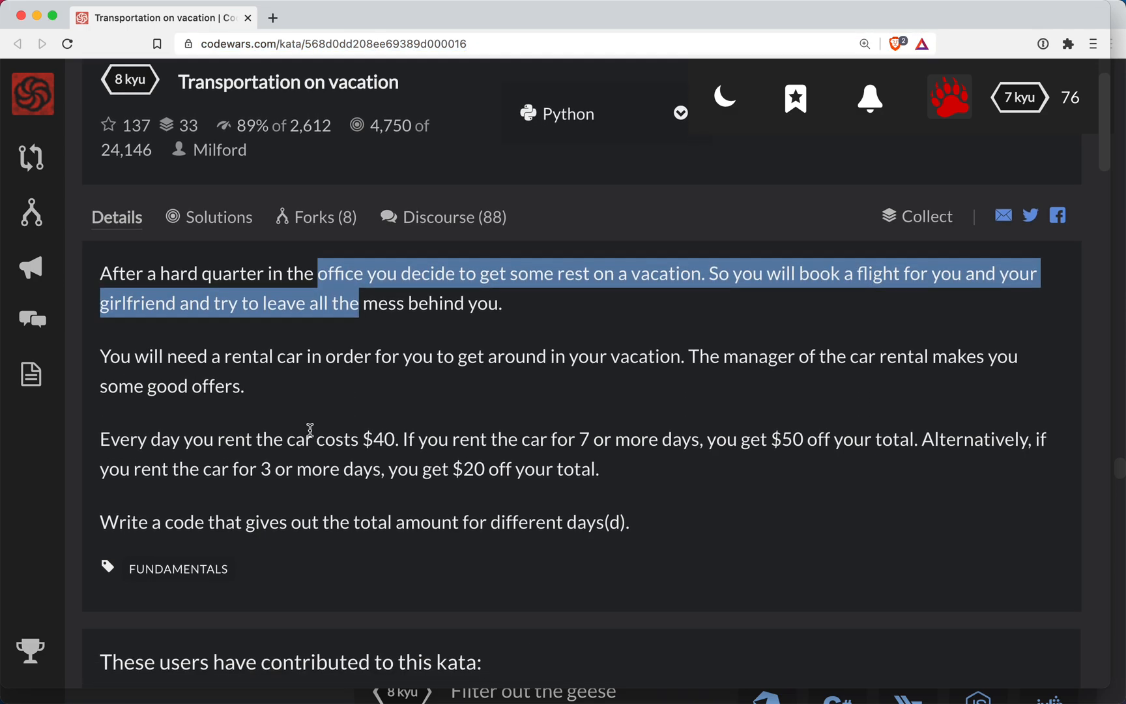
scroll("down", 3)
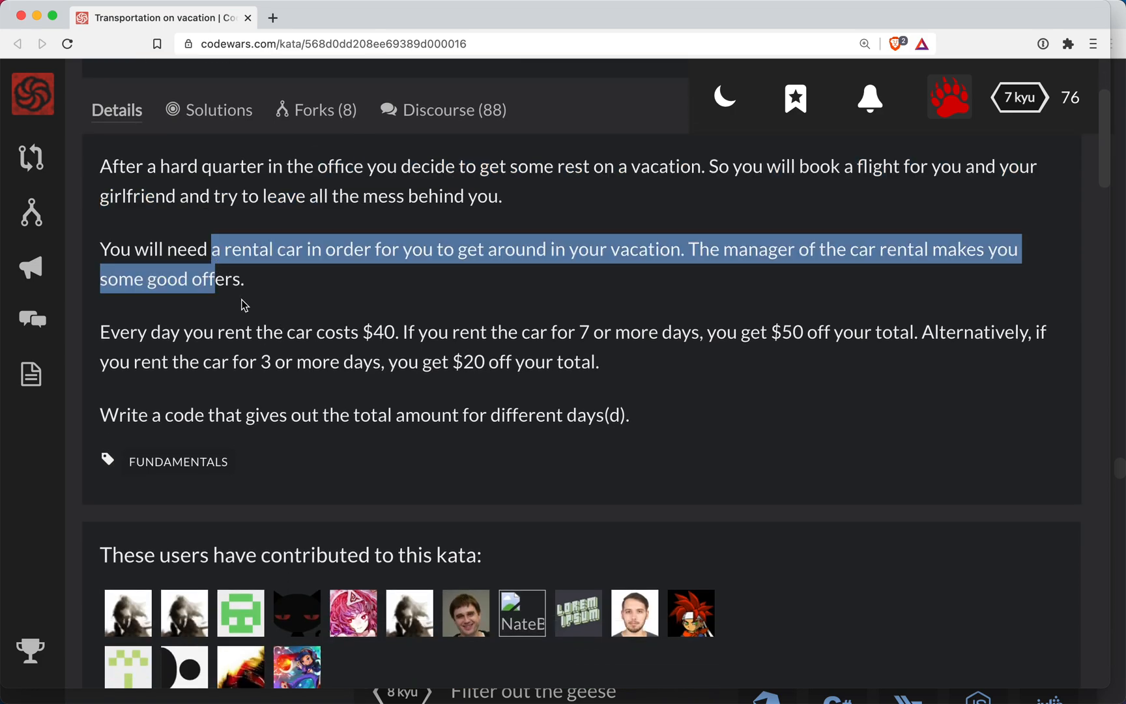
scroll("down", 3)
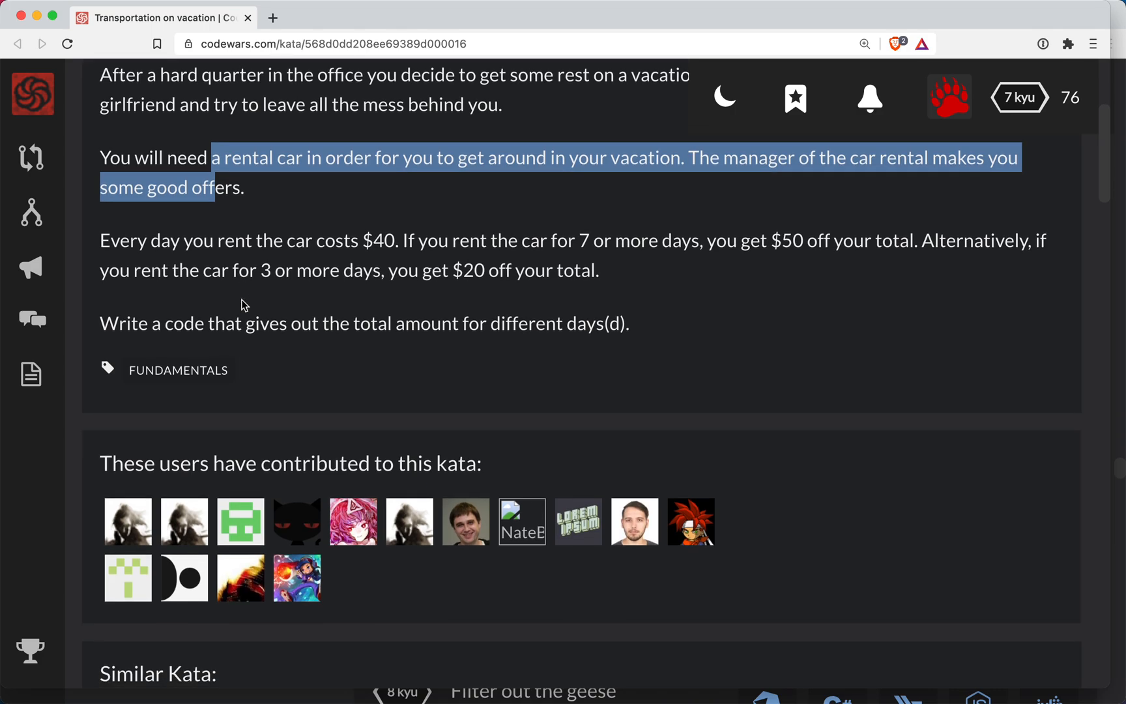
scroll("down", 3)
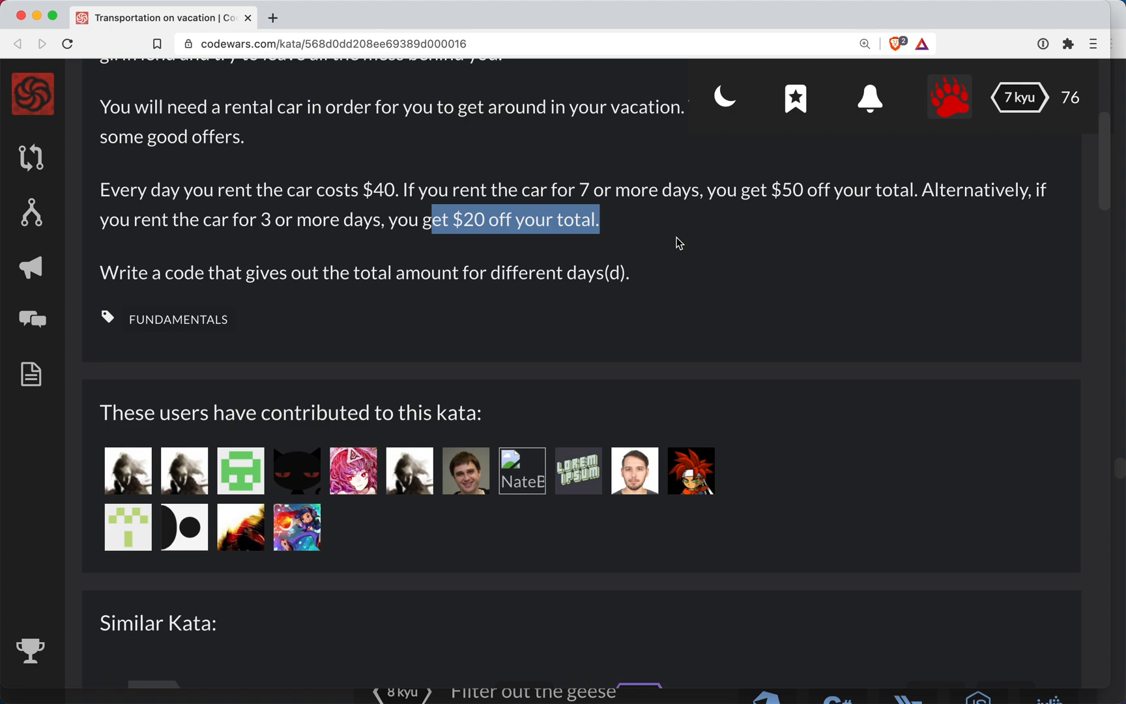
mouse_move(459, 209)
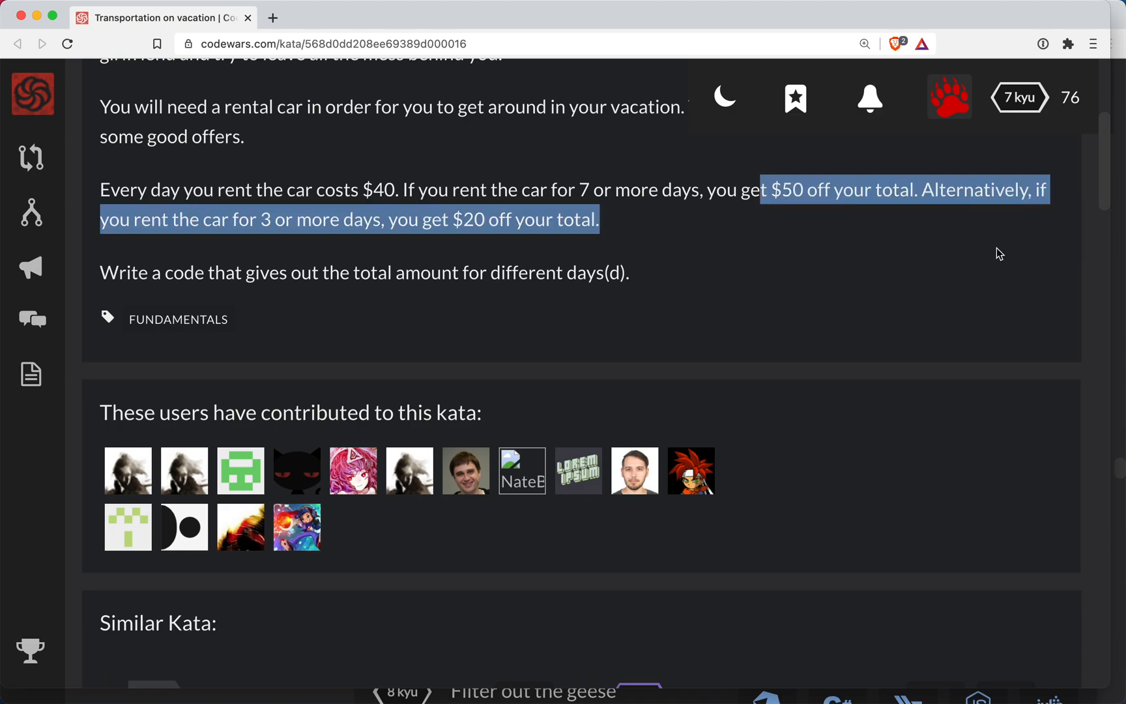
scroll("up", 3)
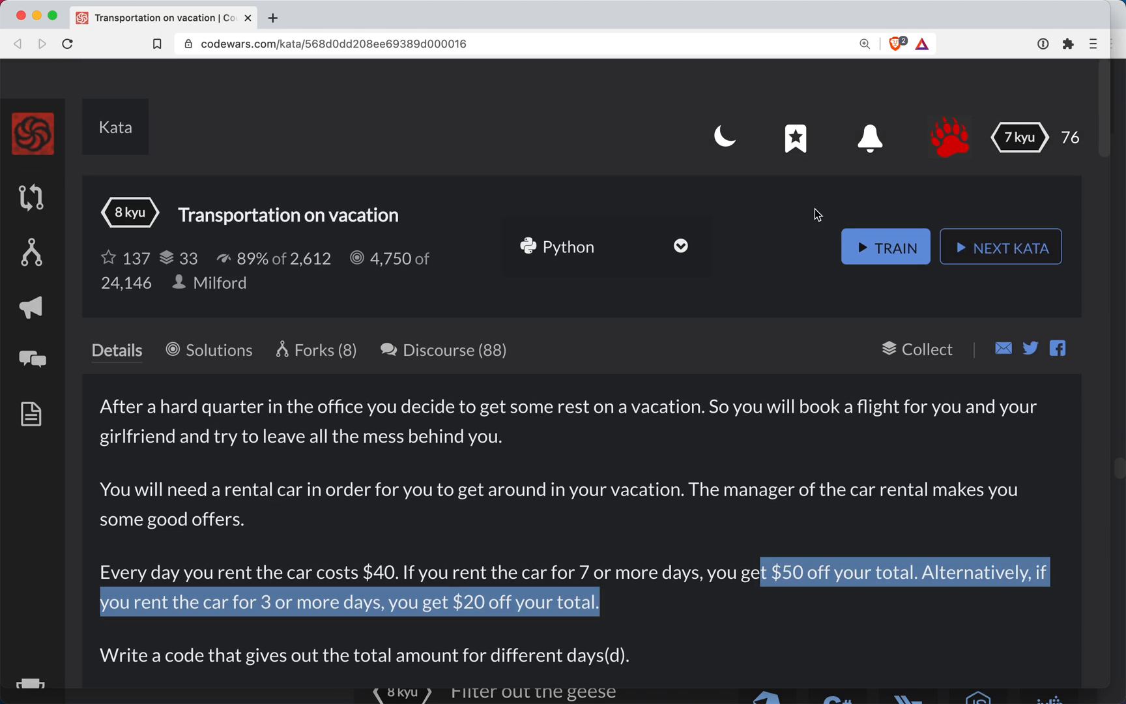
left_click(885, 247)
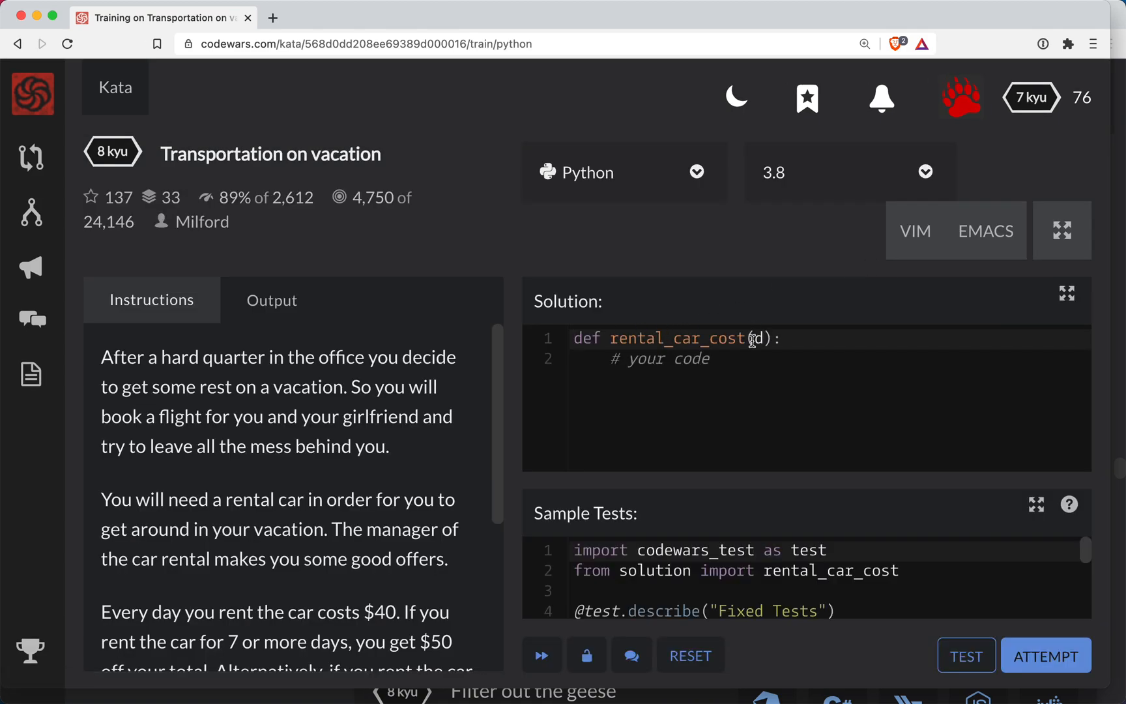
double_click(754, 338)
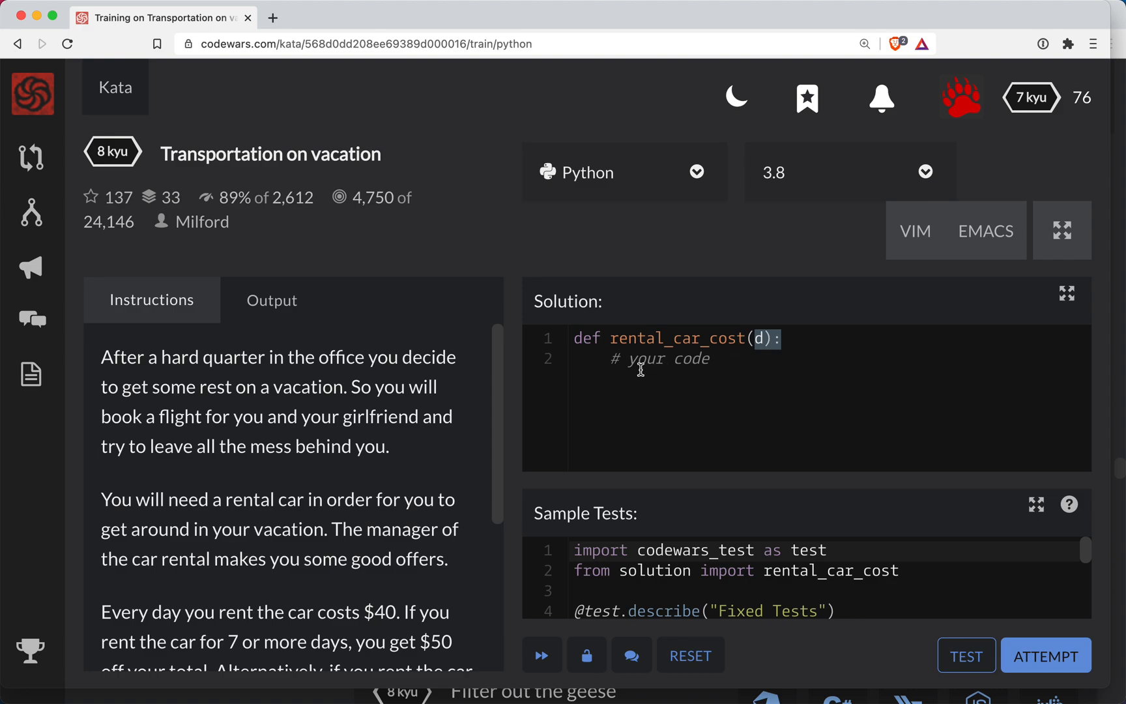
scroll("down", 3)
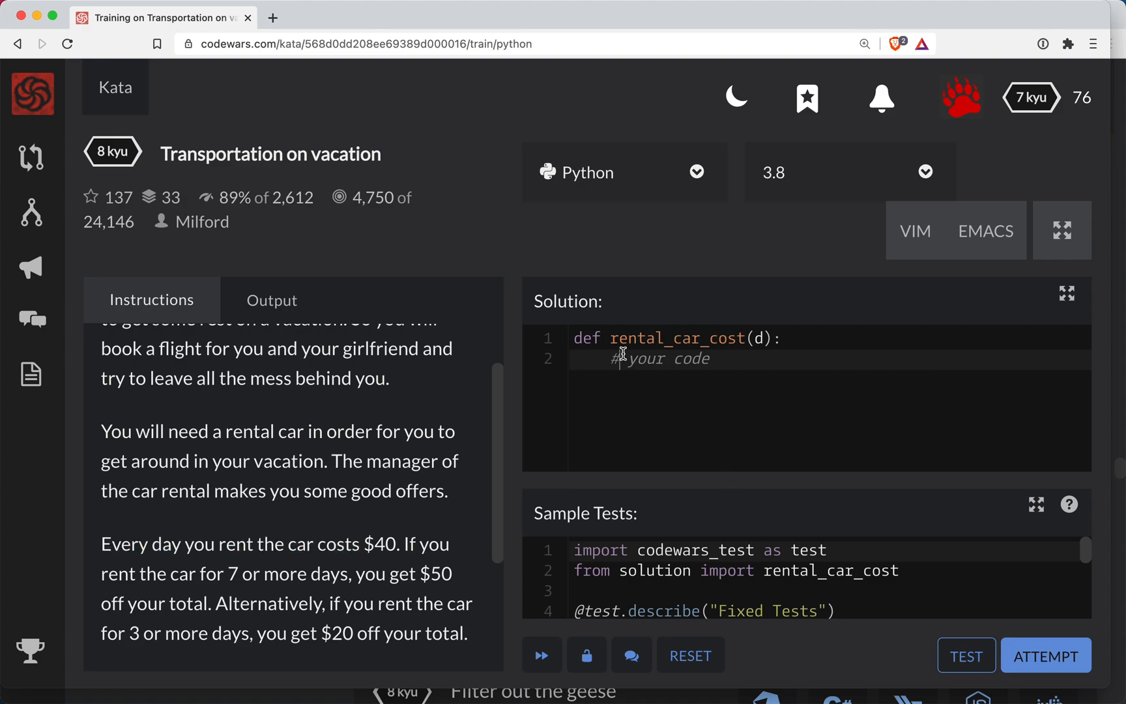
Replace the placeholder comment with total_cost = d * 40 and select total_cost for renaming
type("total_cost =")
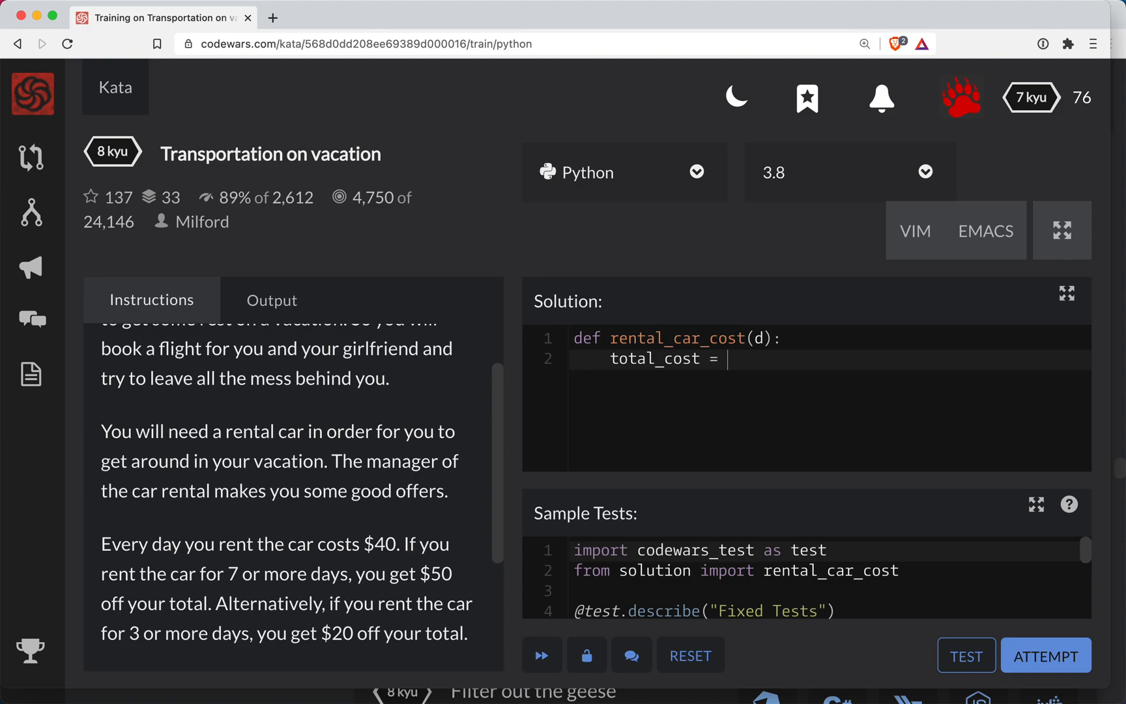
type("d *")
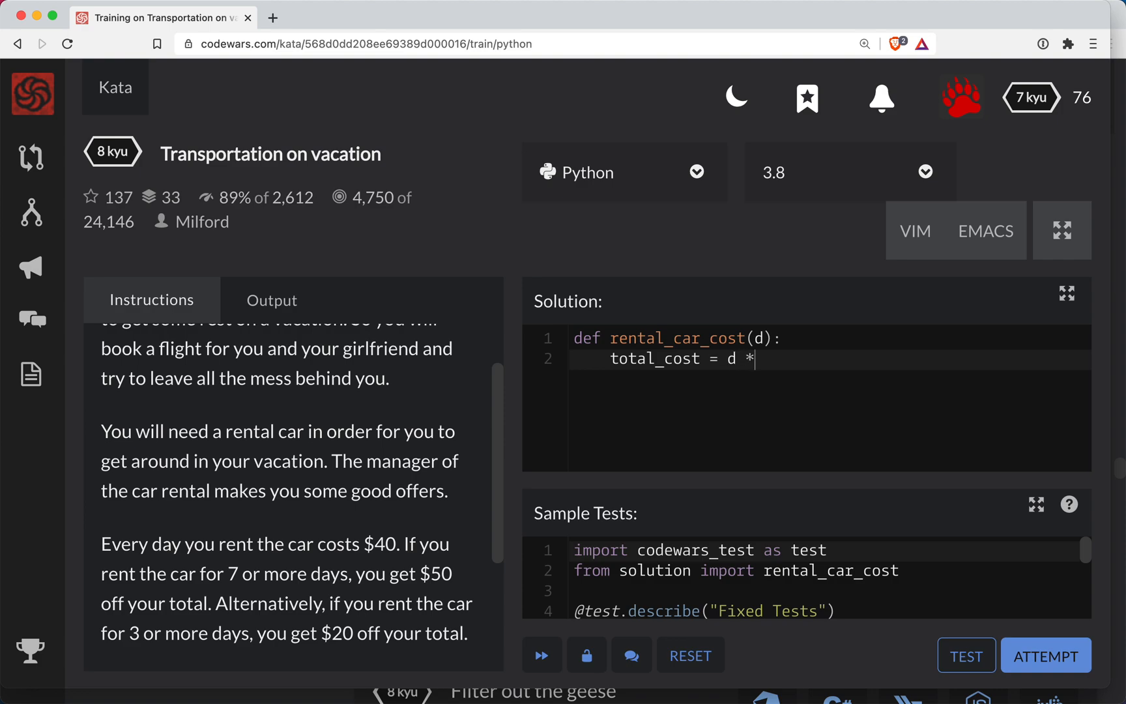
type("40")
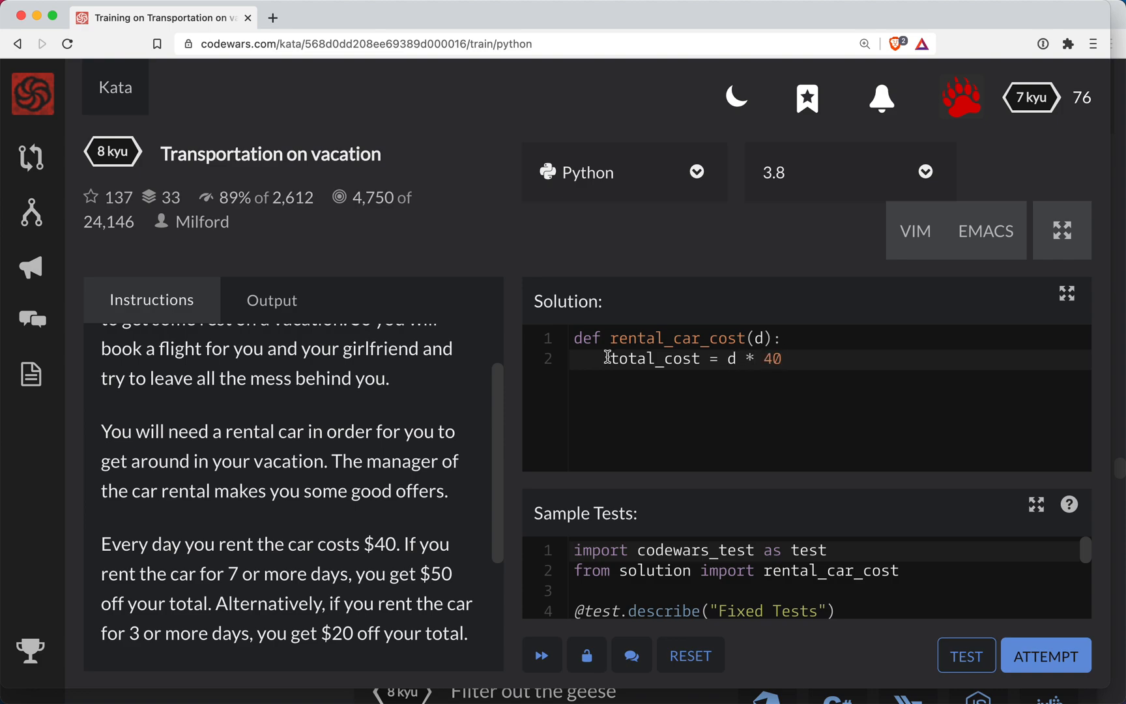
double_click(654, 359)
type("gross")
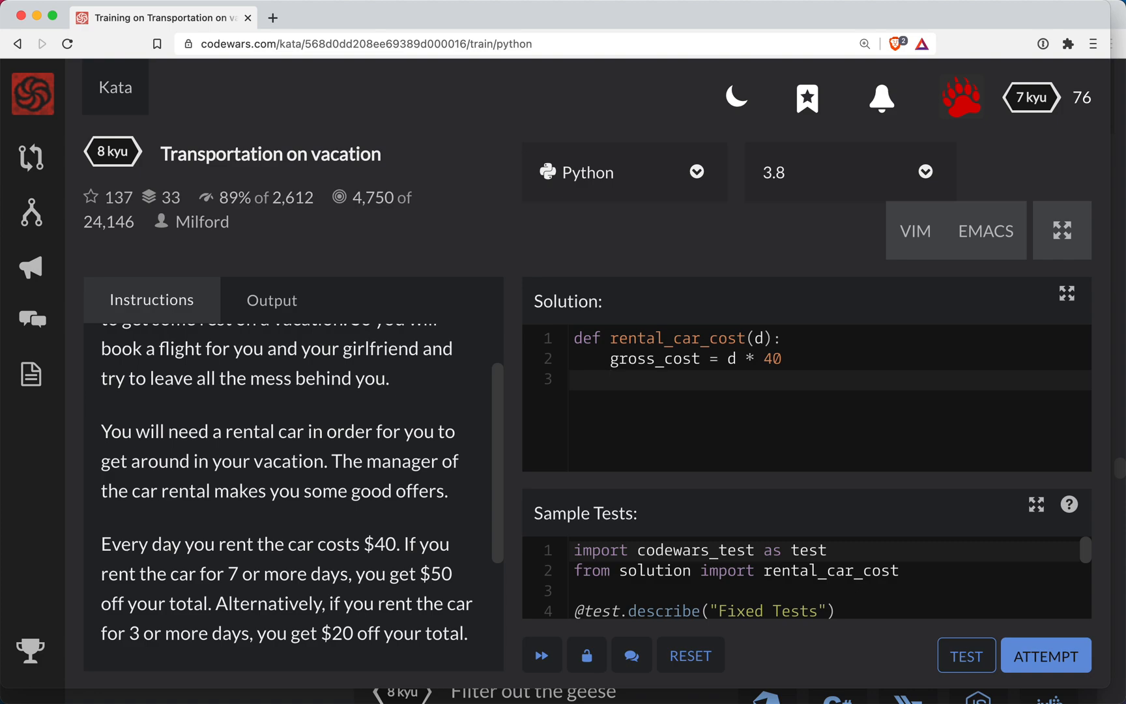
Add an if d >= 7 branch returning gross_cost - 50
type("if")
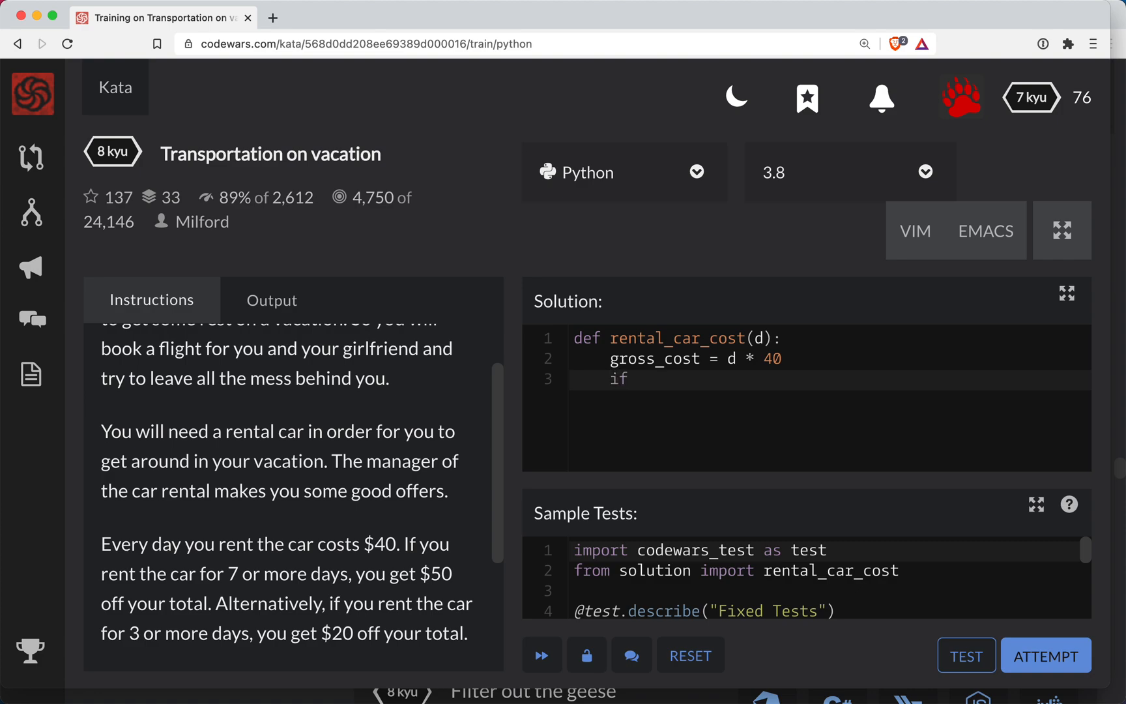
type("d")
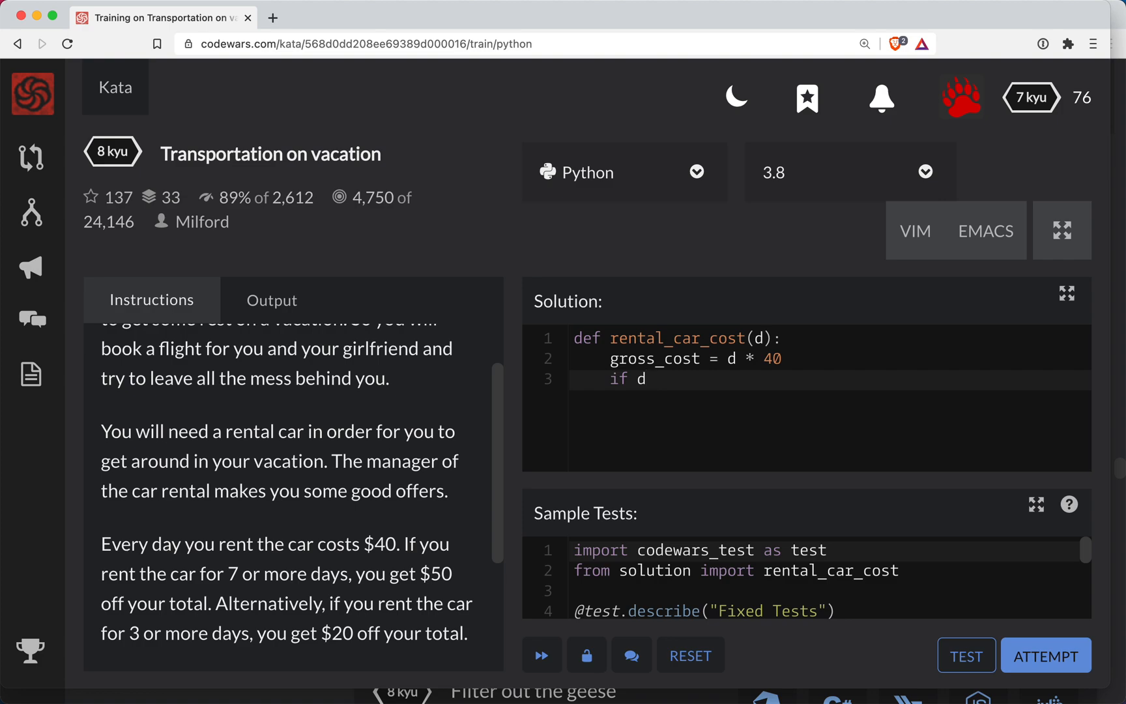
type(">= 7:")
type("return cost")
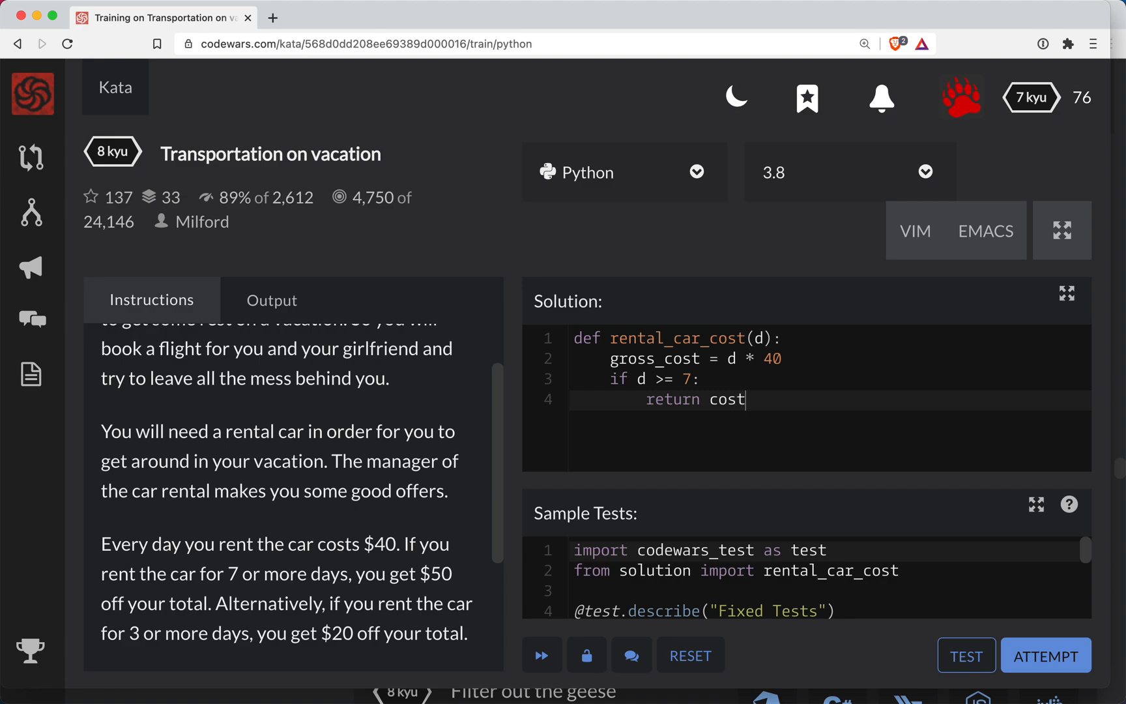
type("-")
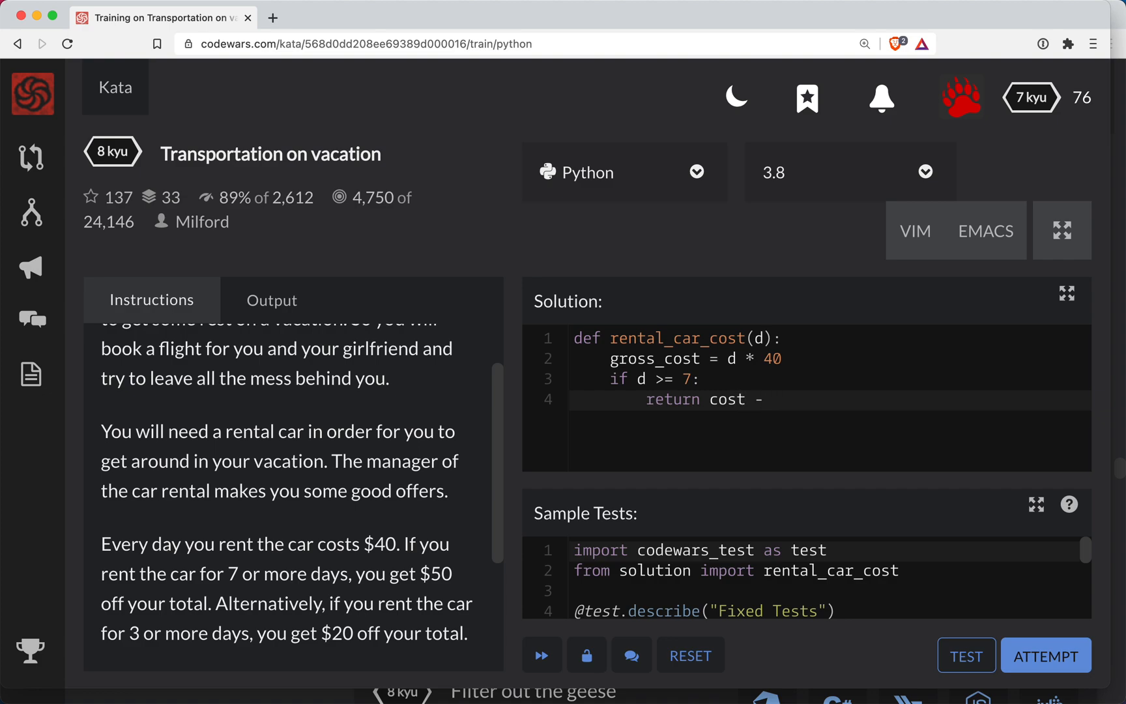
type("50")
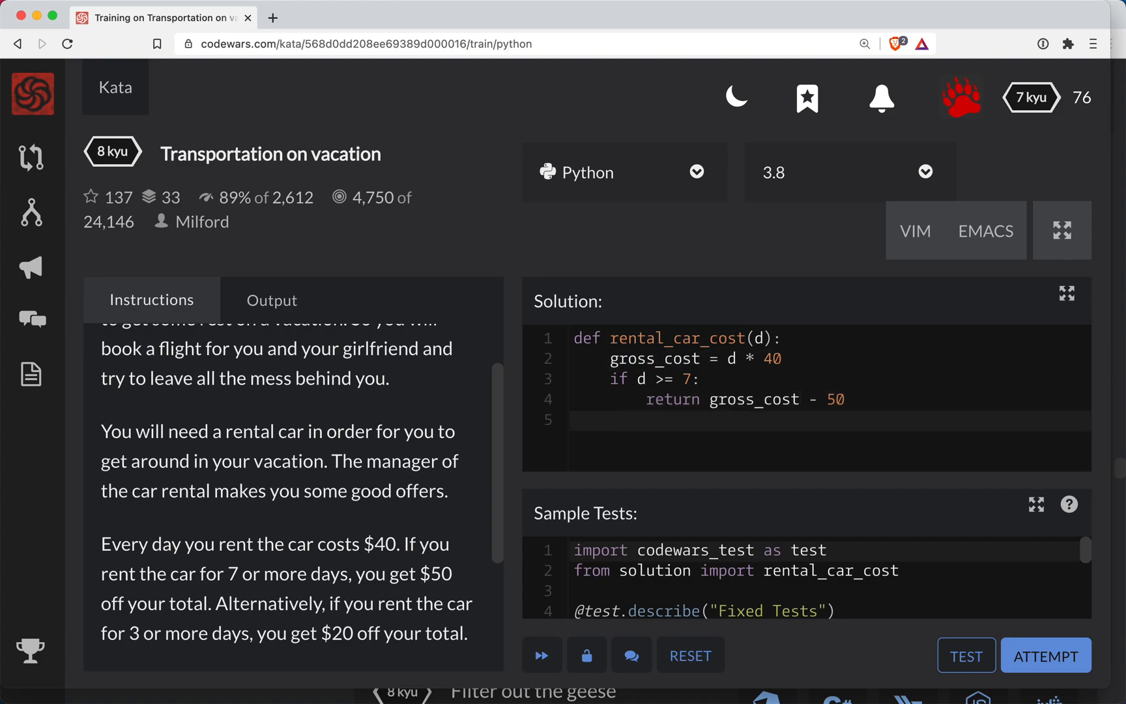
Add elif d >= 3 returning gross_cost - 20, then a final return gross_cost
type("elif d")
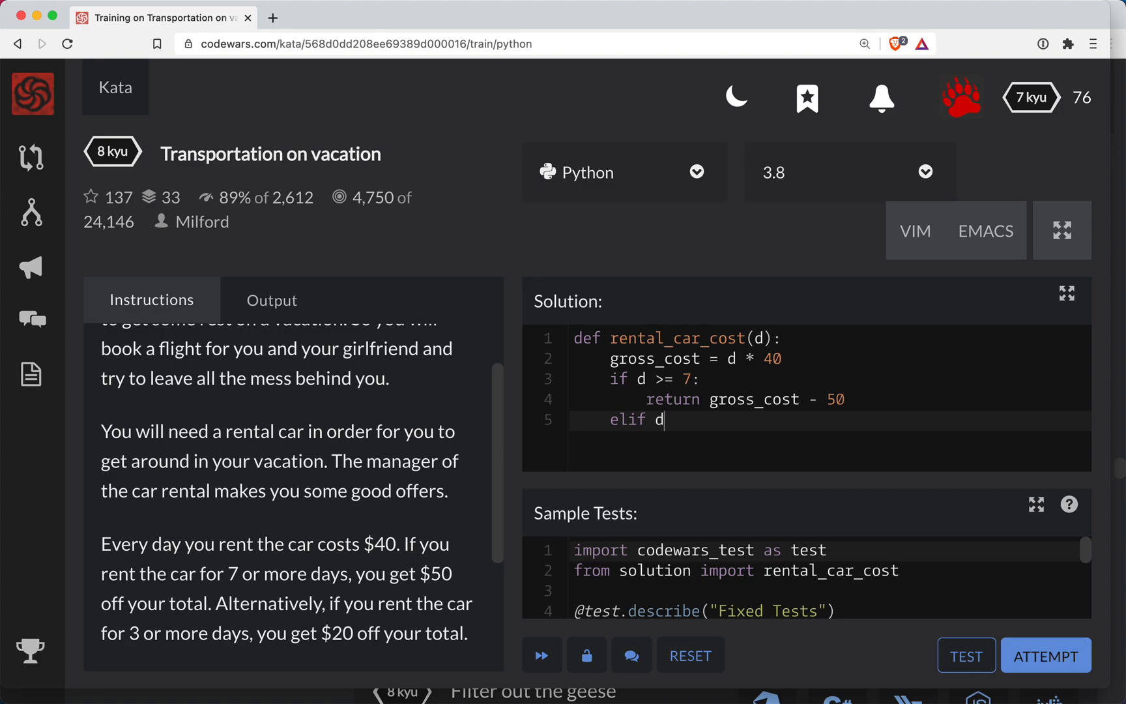
type(">=")
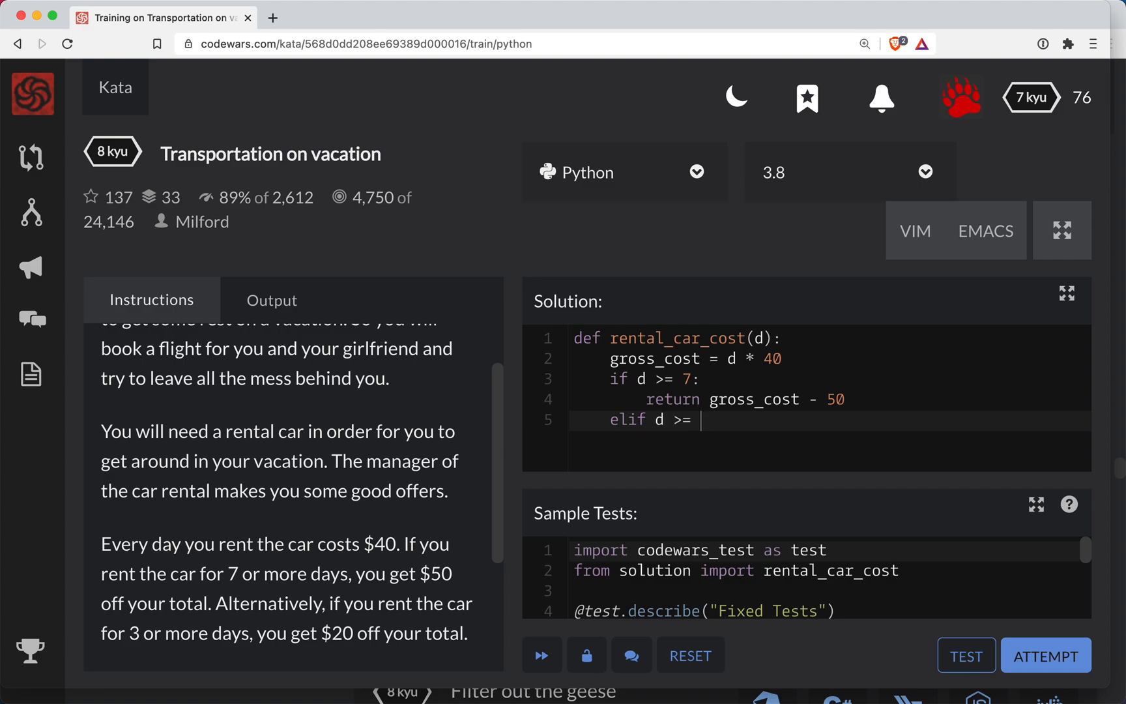
type("3:")
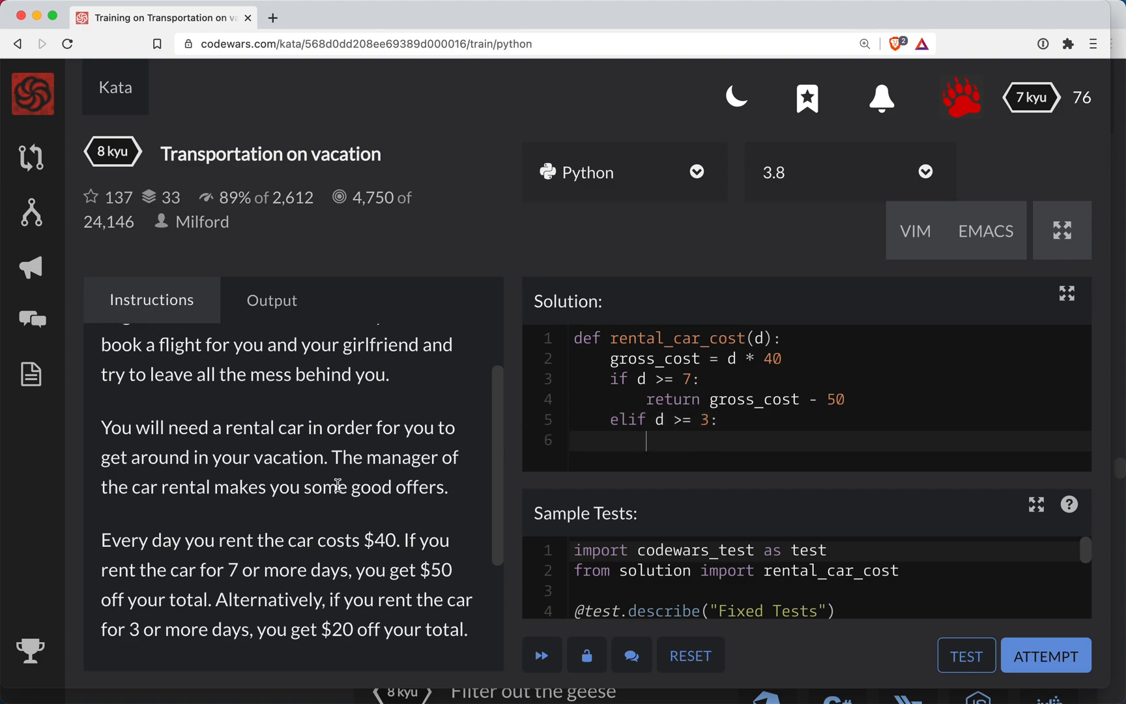
scroll("down", 3)
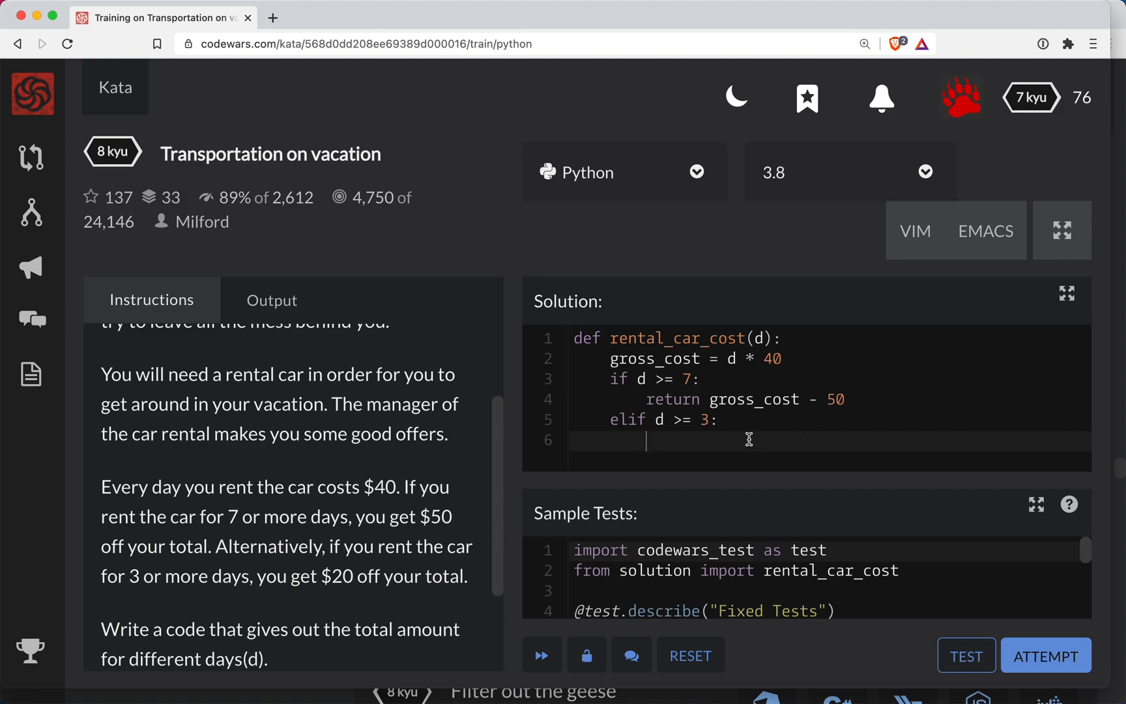
type("return gross")
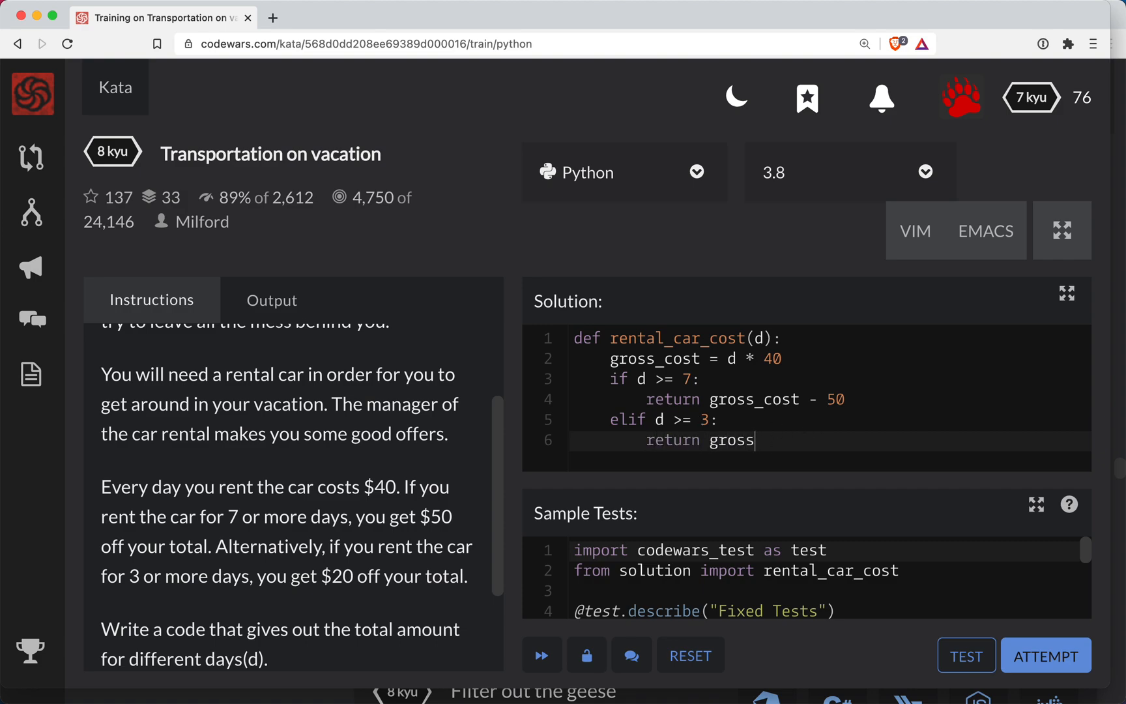
type("_cost - 20")
type("re")
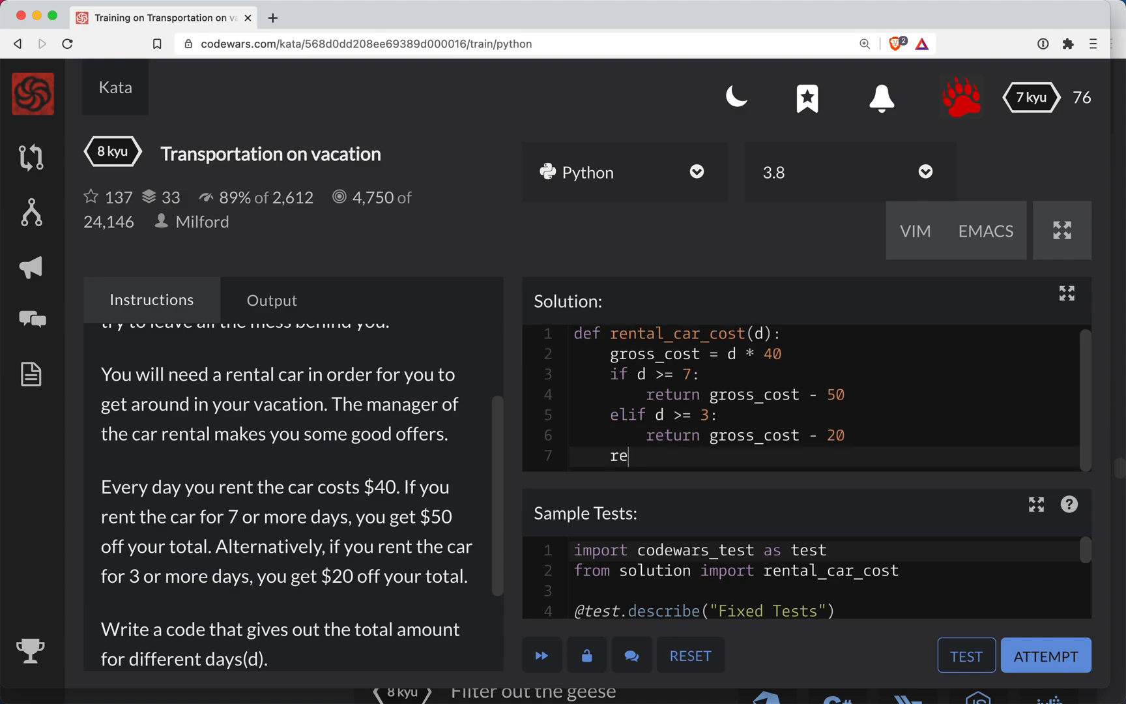
type("turn gross_")
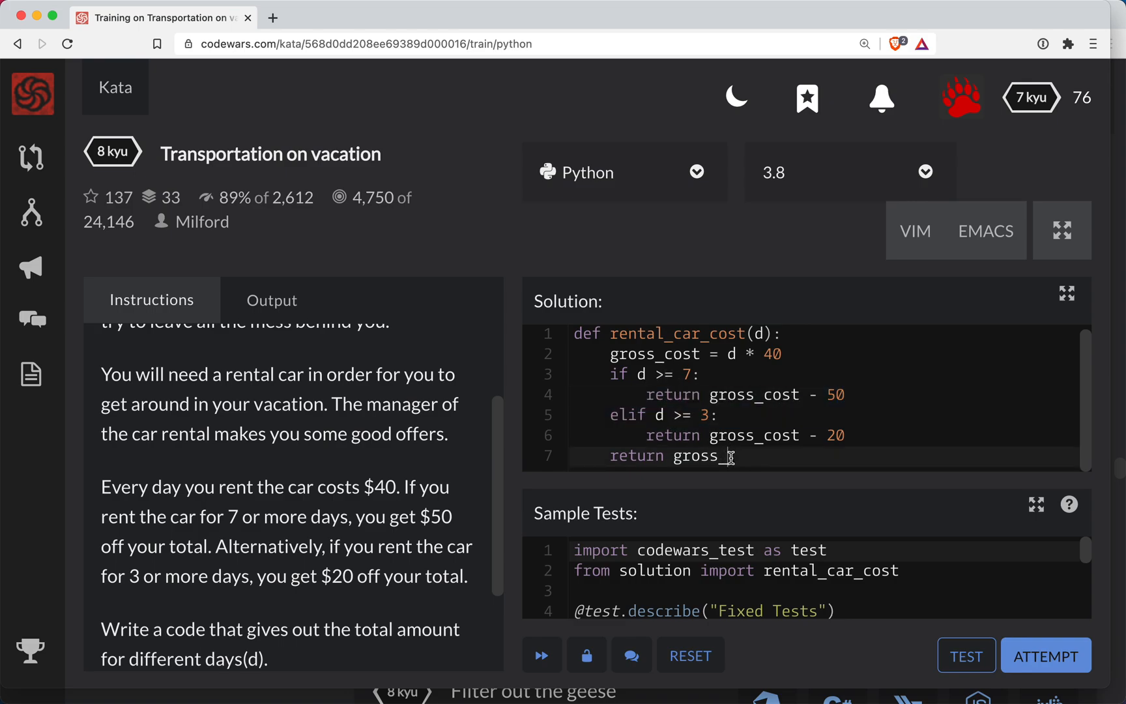
Run the tests until all 204 pass, then submit the solution
left_click(966, 655)
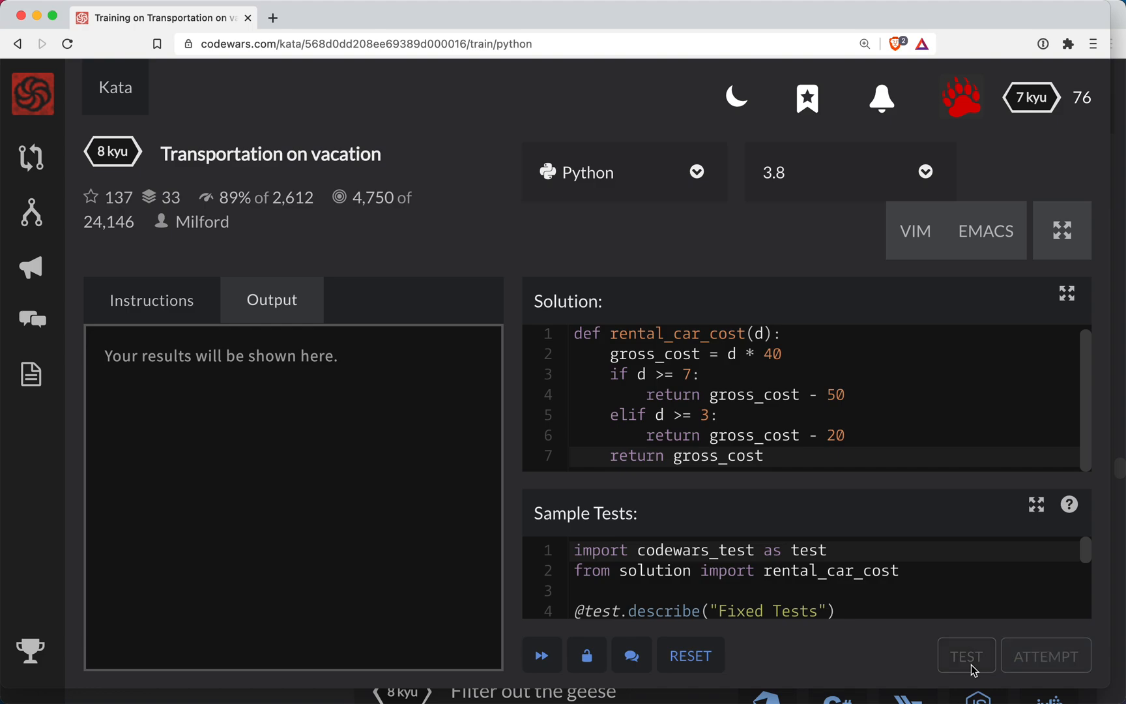
left_click(966, 655)
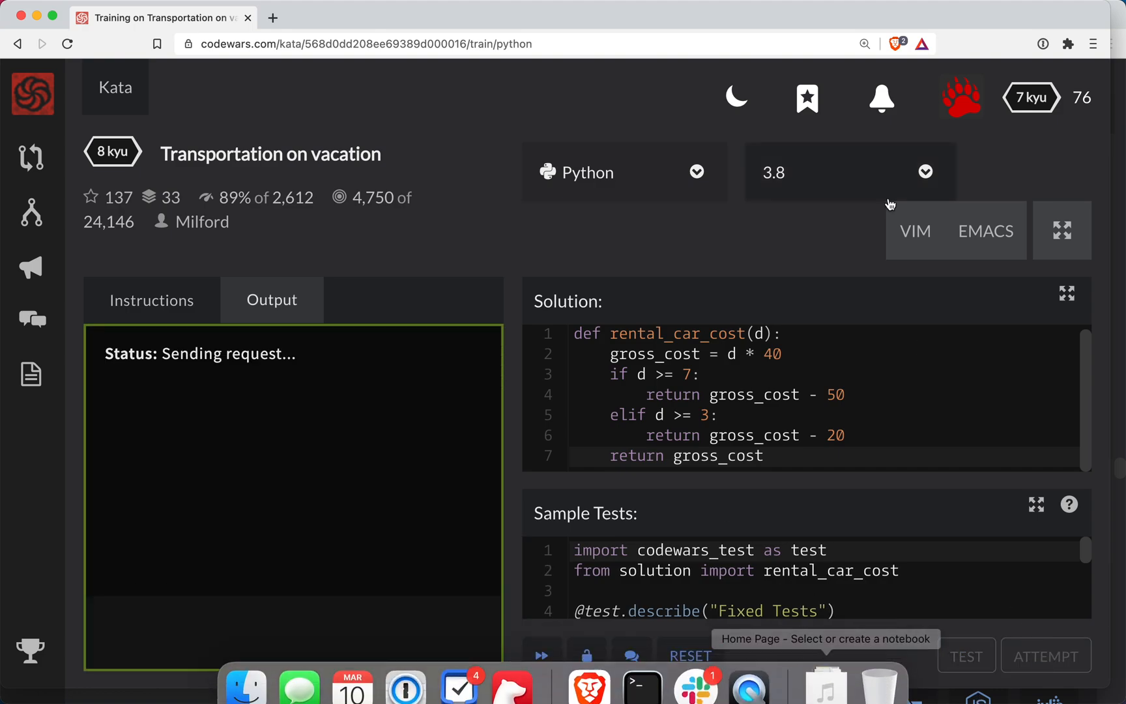
left_click(977, 655)
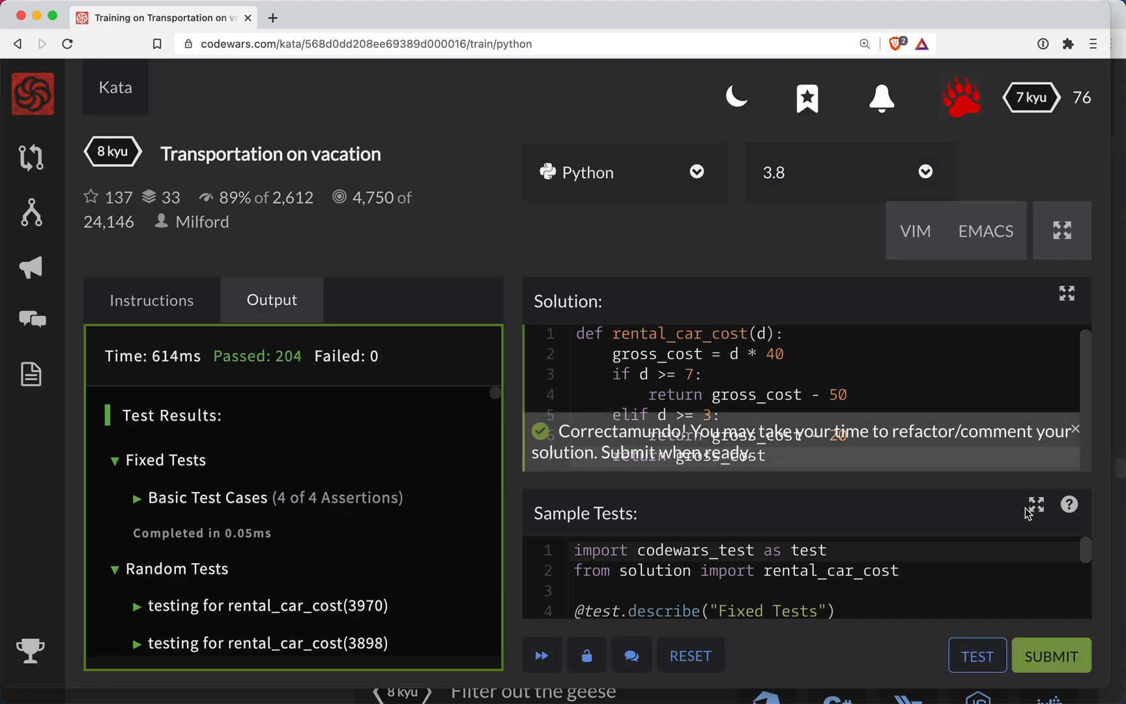
left_click(1050, 655)
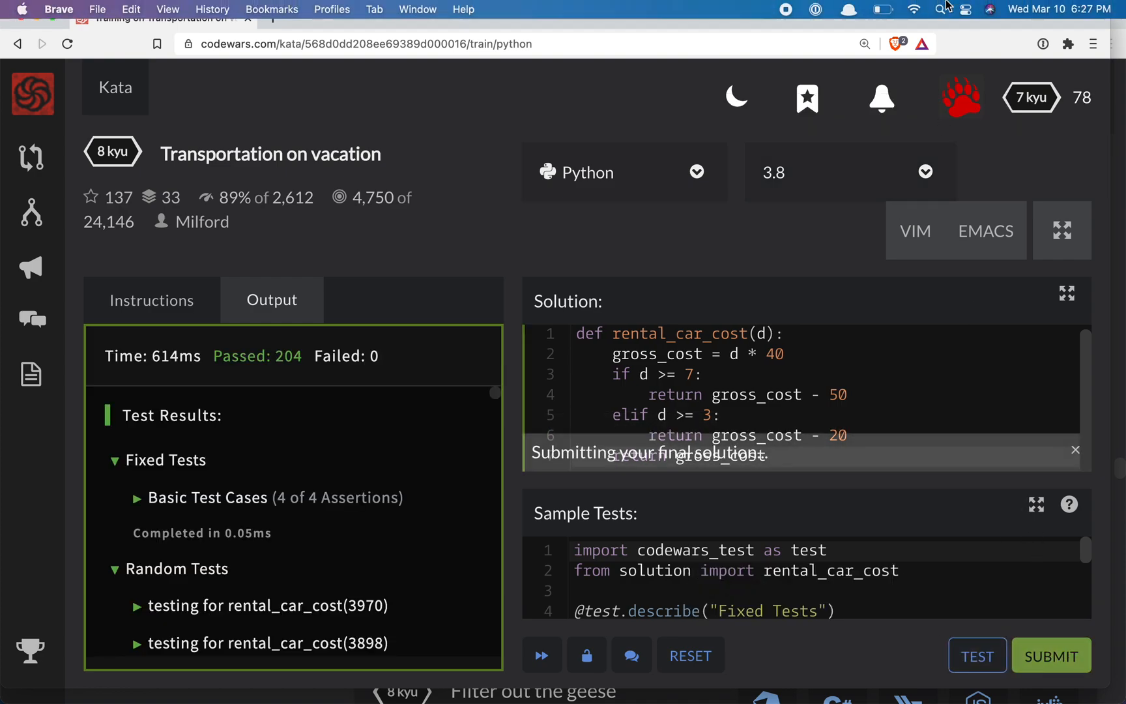